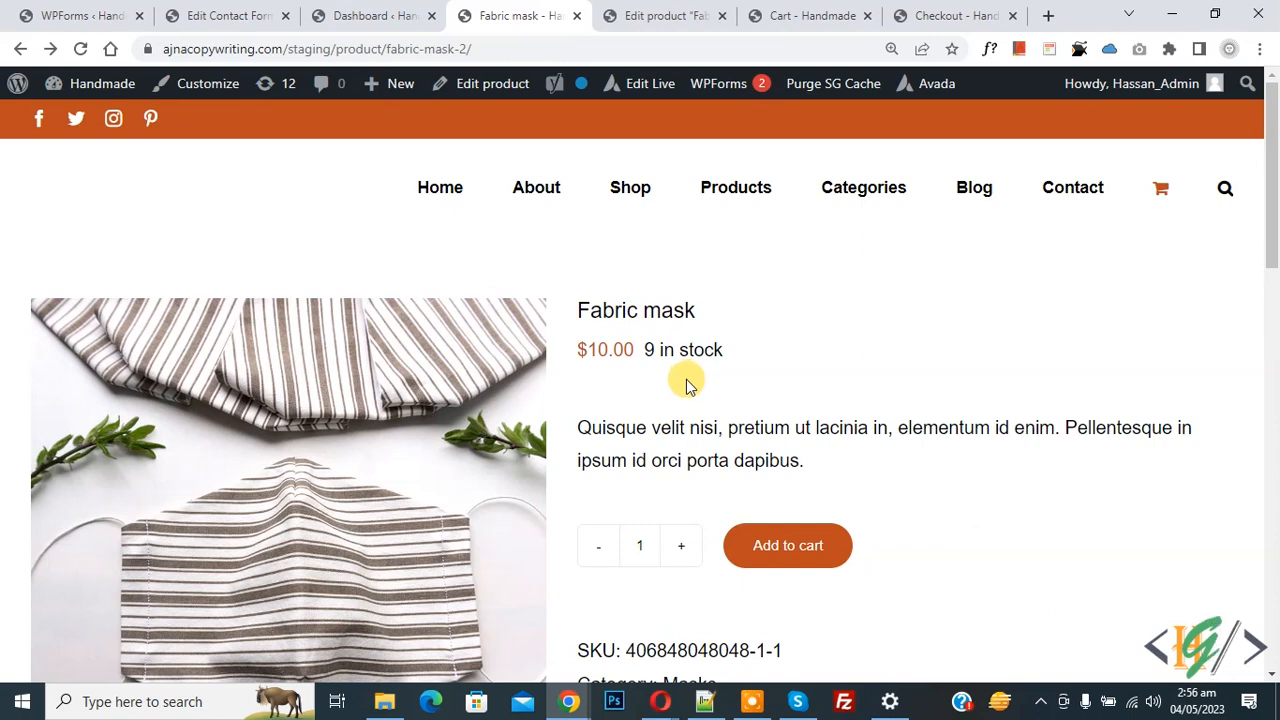
- From the dashboard, search Add Plugins for 'wpcode' and confirm WPCode shows Active
left_click(373, 15)
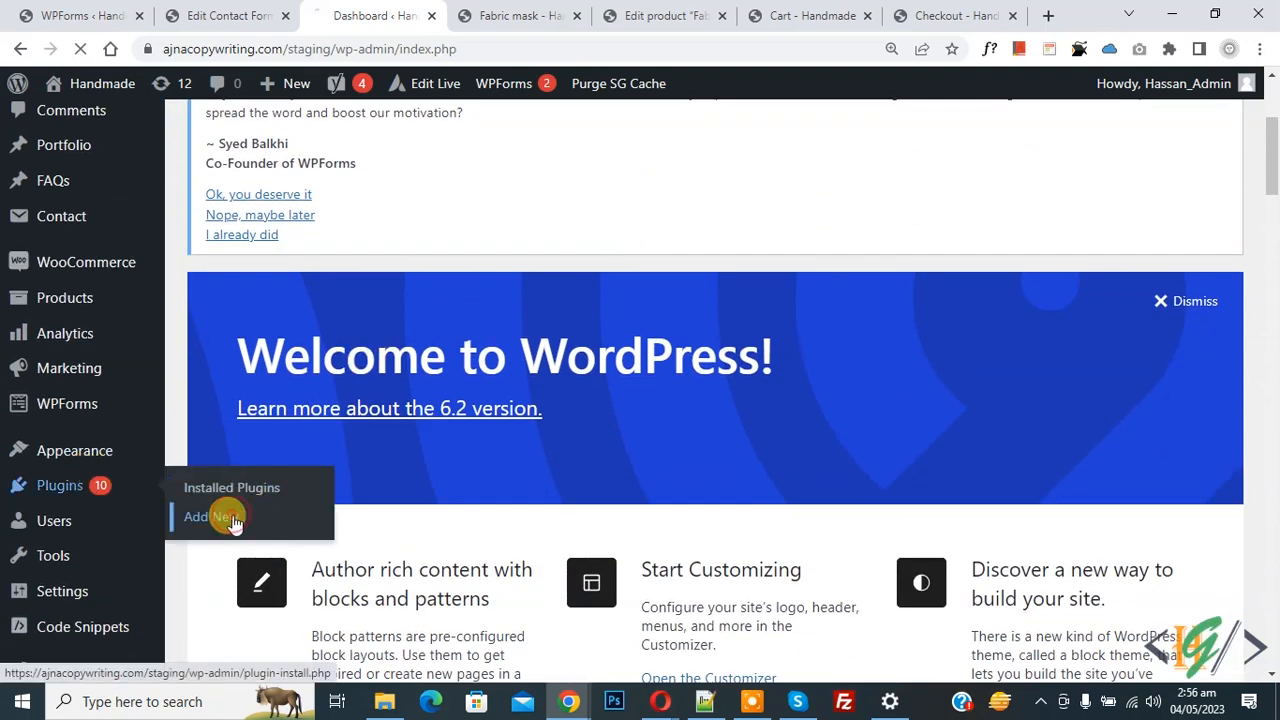
left_click(205, 516)
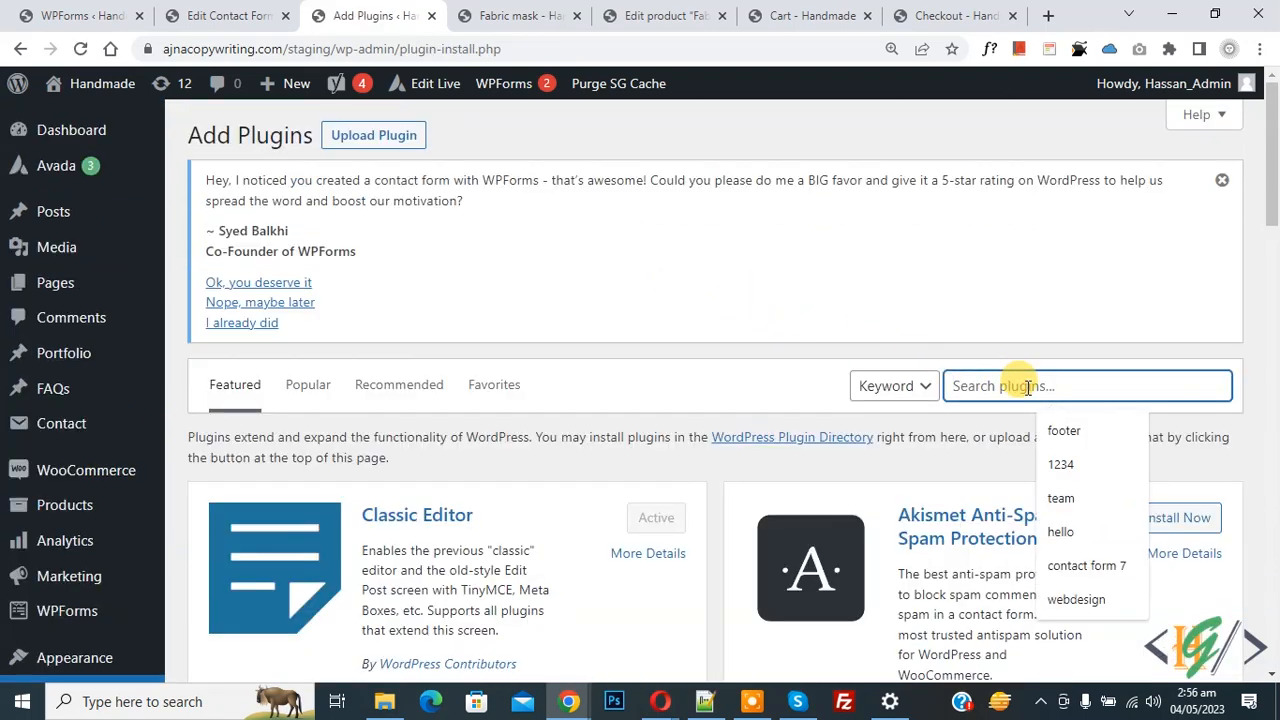
type("wpcode")
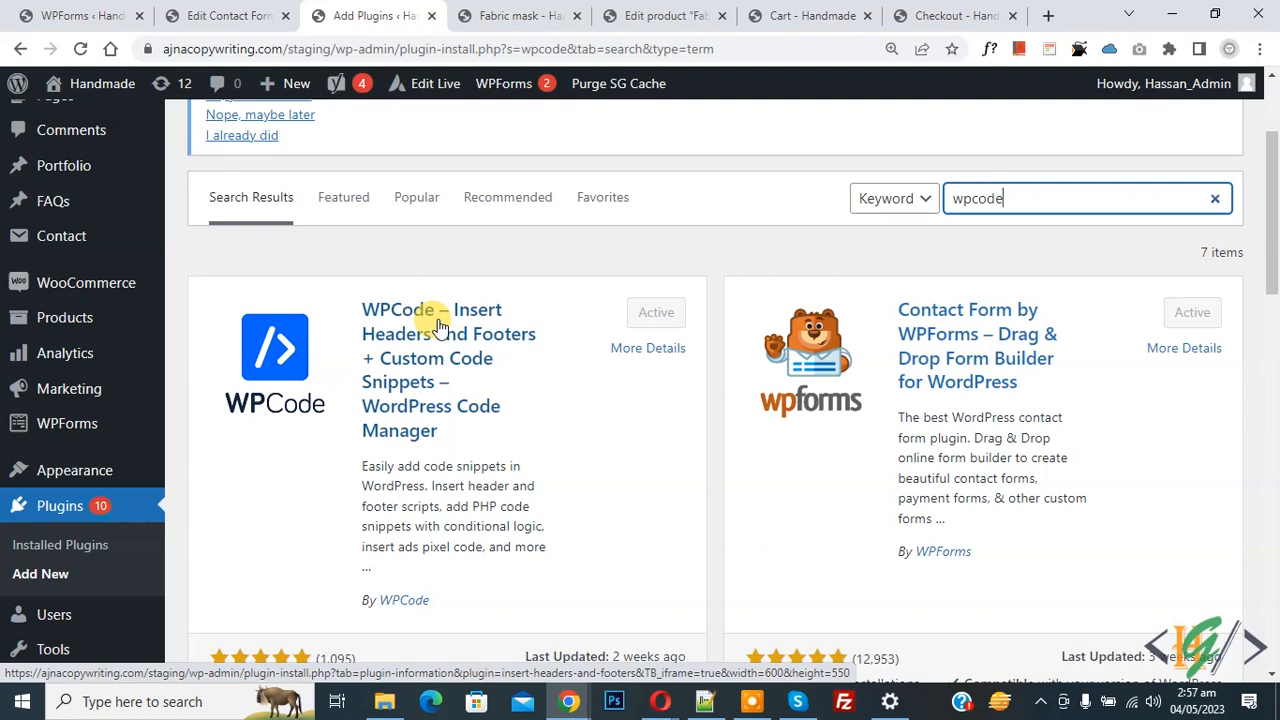
mouse_move(461, 265)
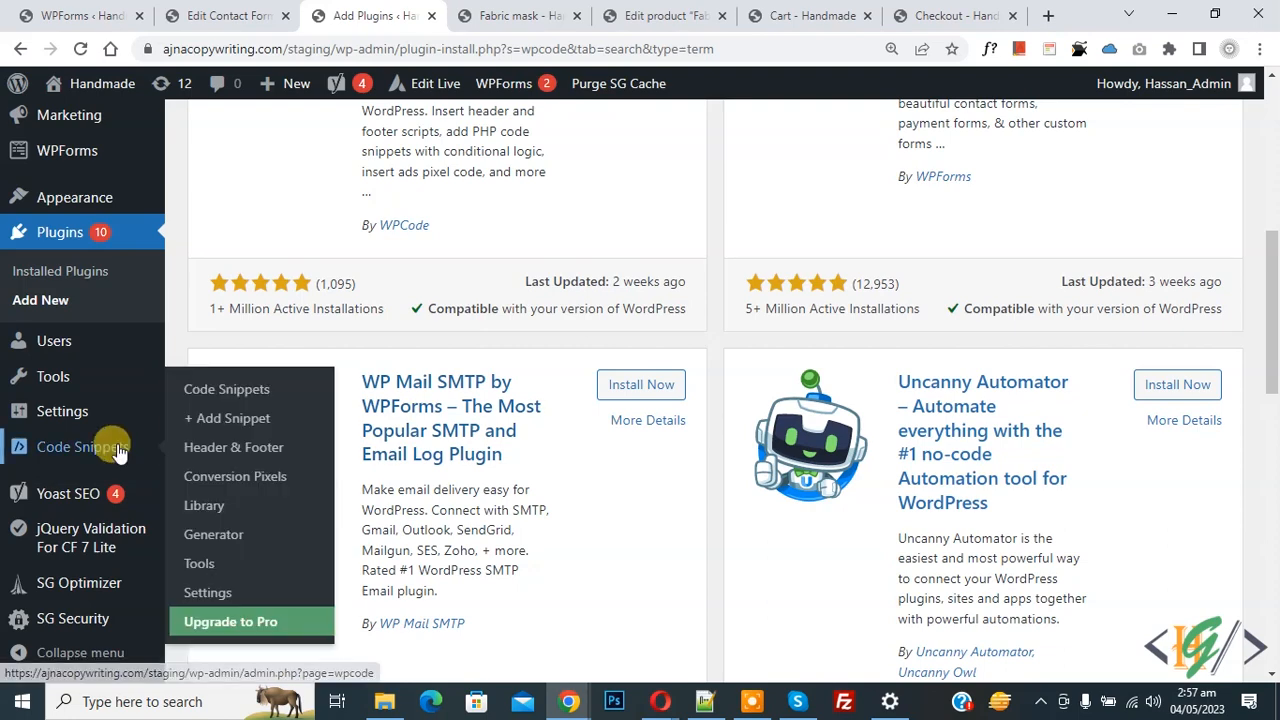
- Add a new WPCode snippet using 'Add Your Custom Code (New Snippet)'
left_click(226, 418)
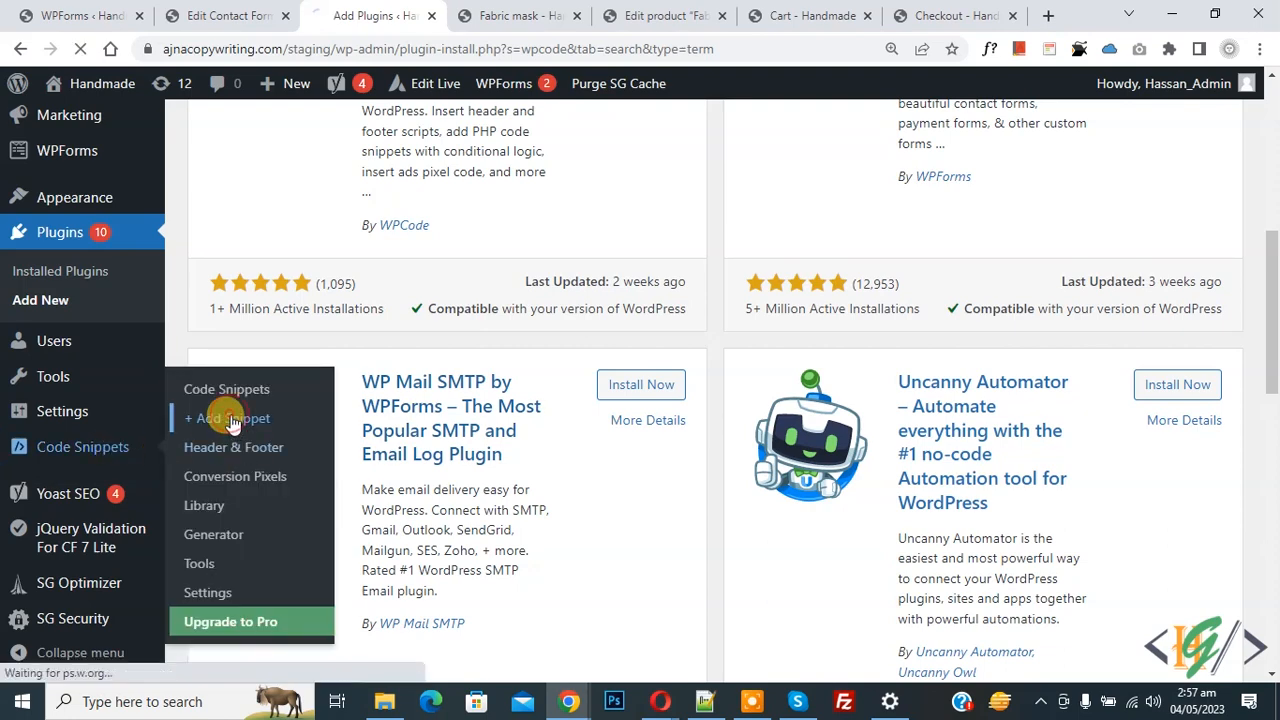
left_click(231, 418)
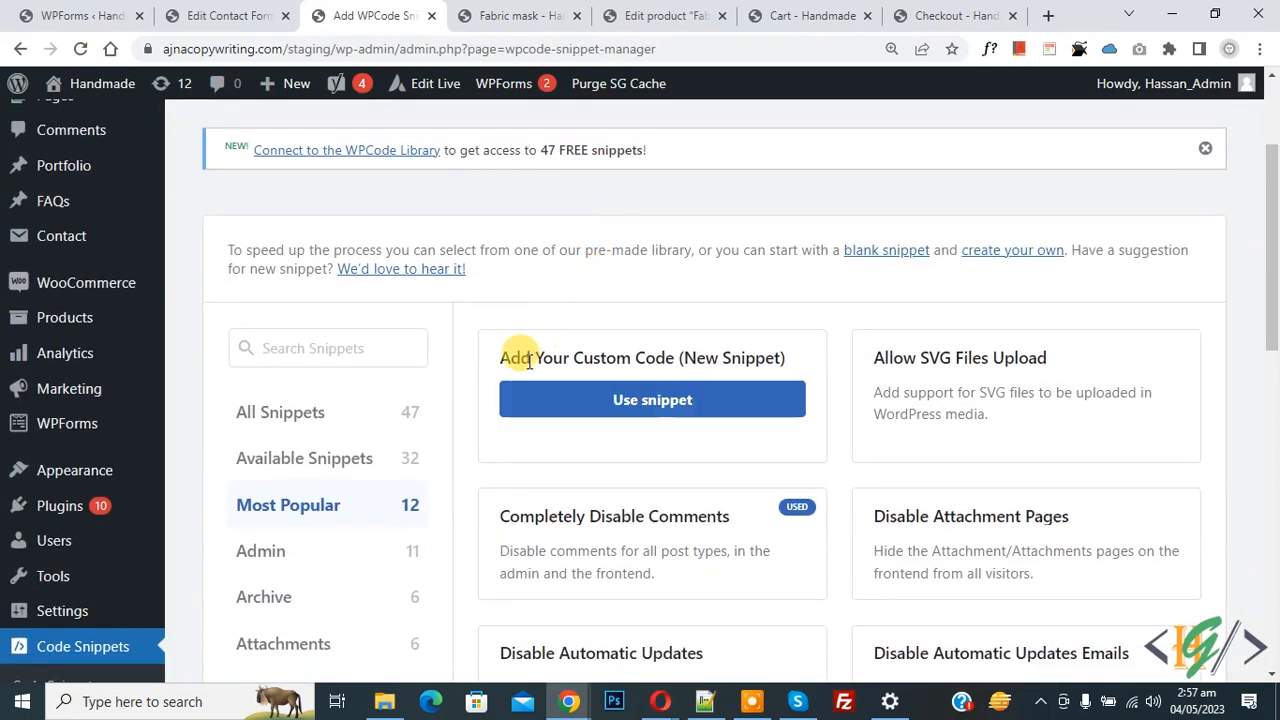
left_click(652, 399)
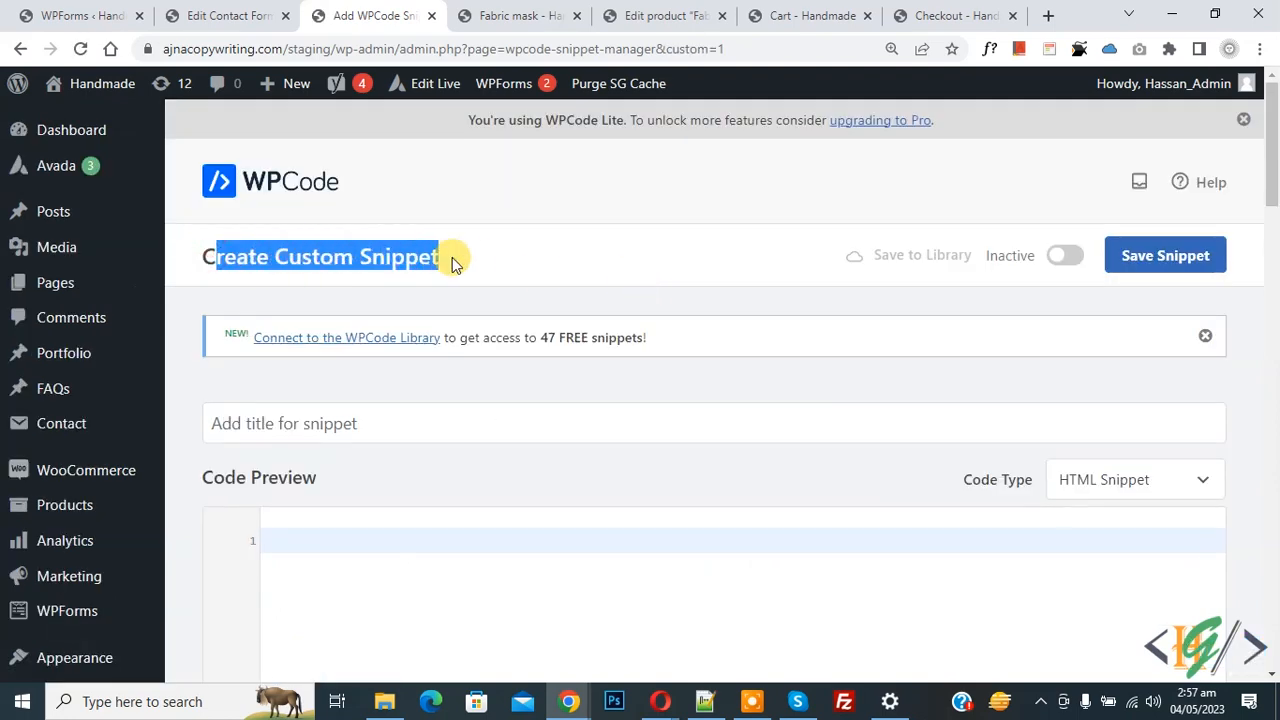
scroll("down", 3)
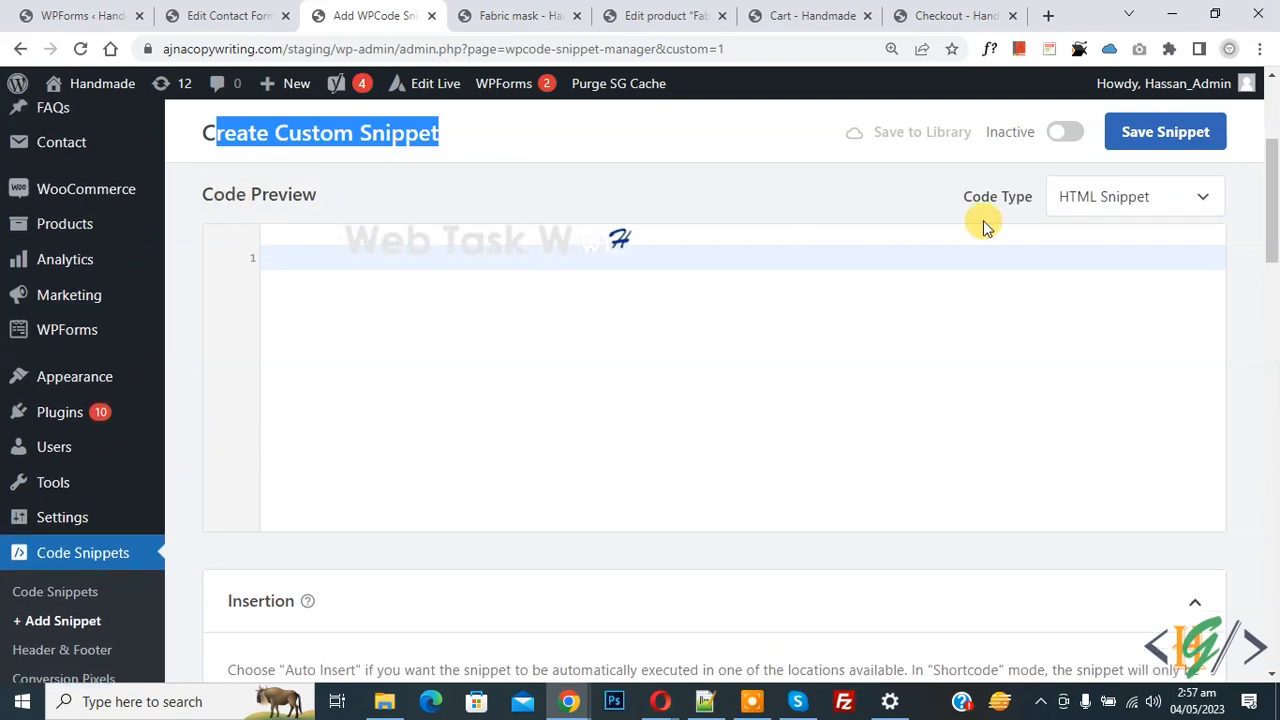
- Set the code type to PHP Snippet and highlight the Contact Form 7 shortcode in the code
left_click(1134, 196)
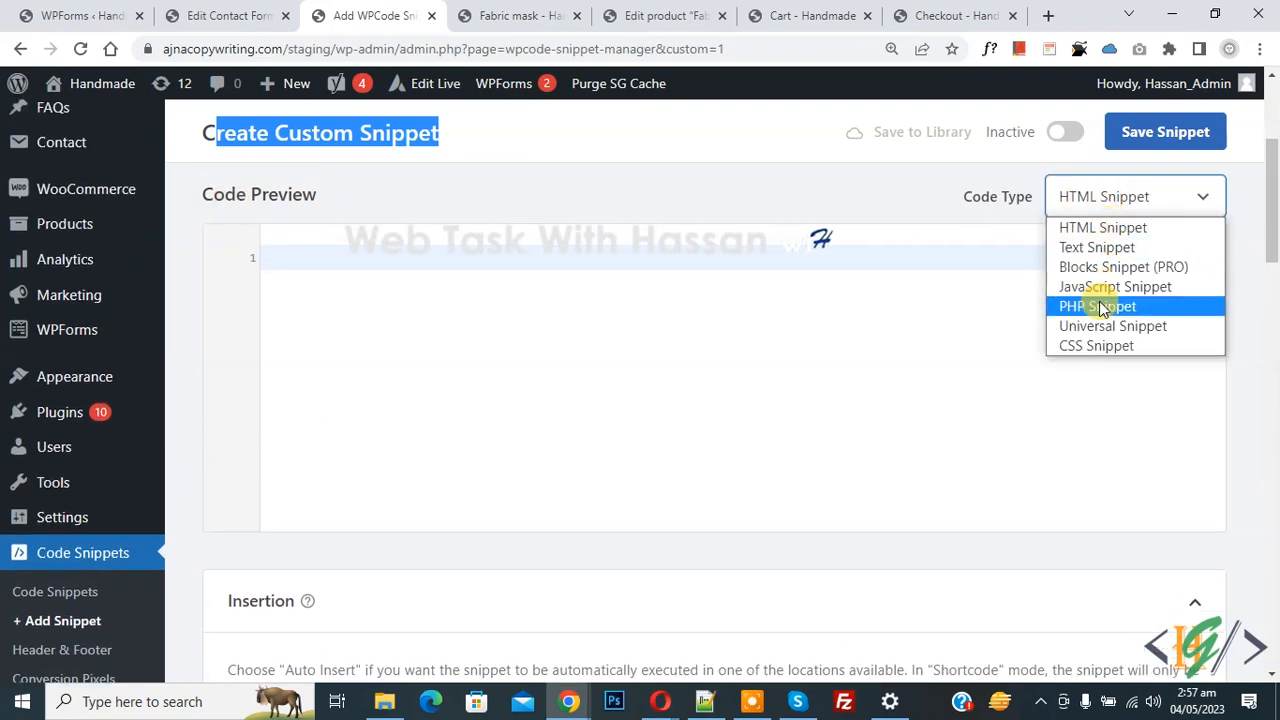
left_click(1096, 306)
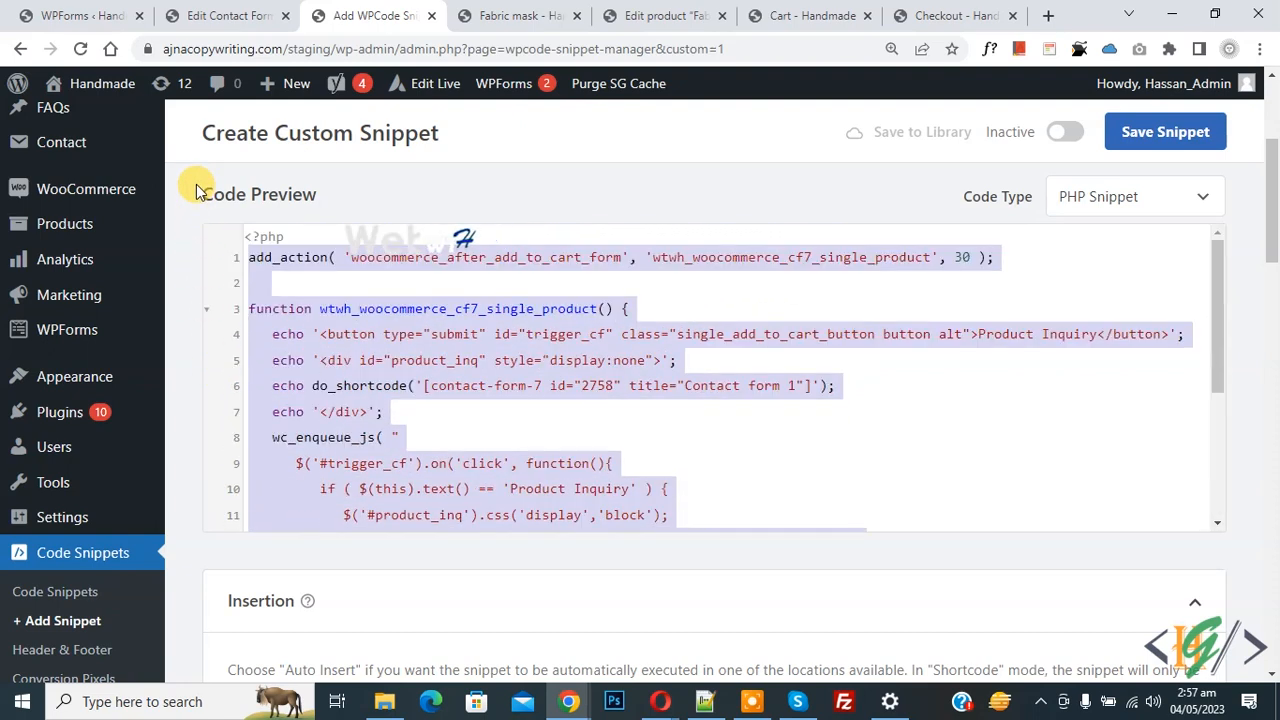
left_click(493, 360)
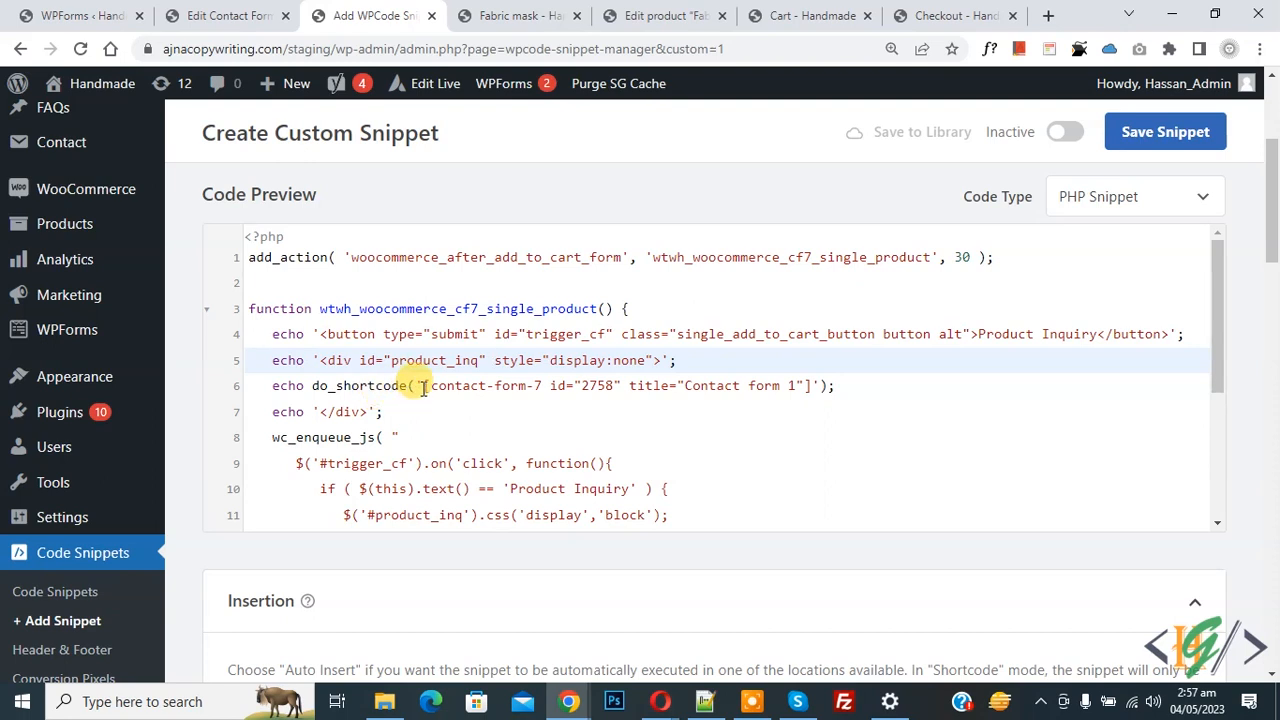
left_click_drag(425, 385, 720, 385)
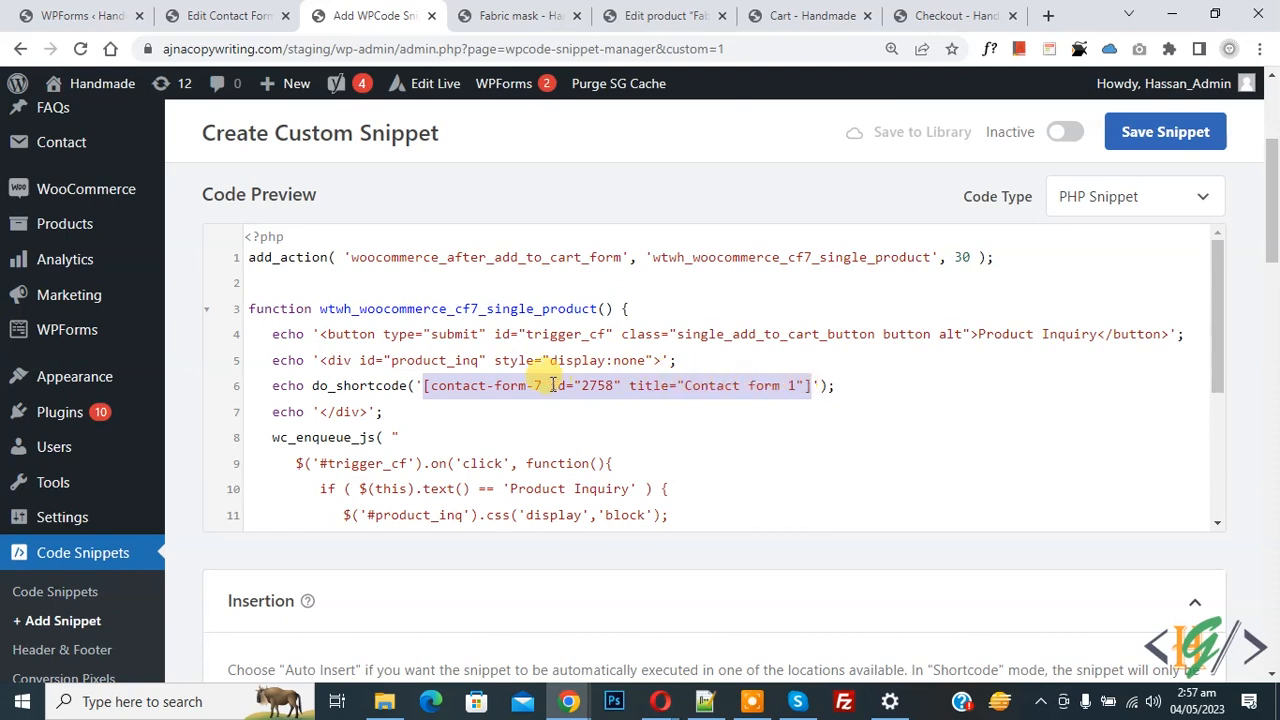
- Activate and save the PHP snippet, then return to the Fabric mask product tab
scroll("down", 3)
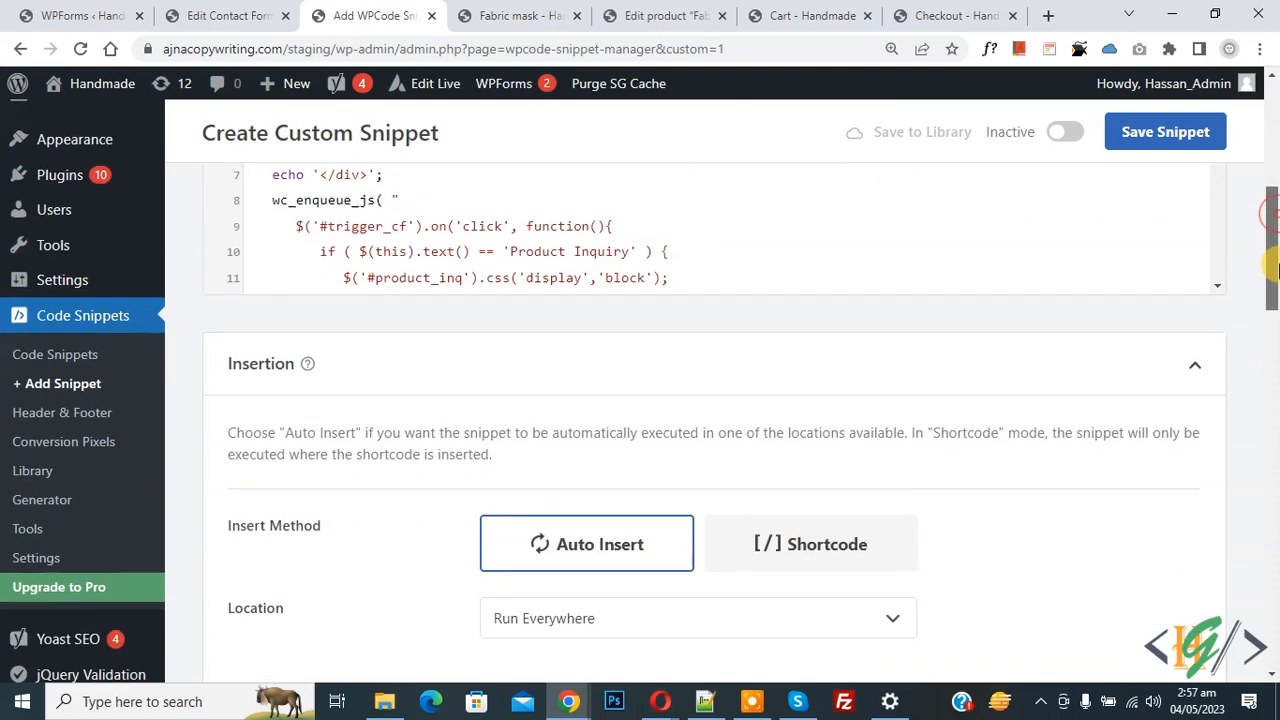
scroll("down", 3)
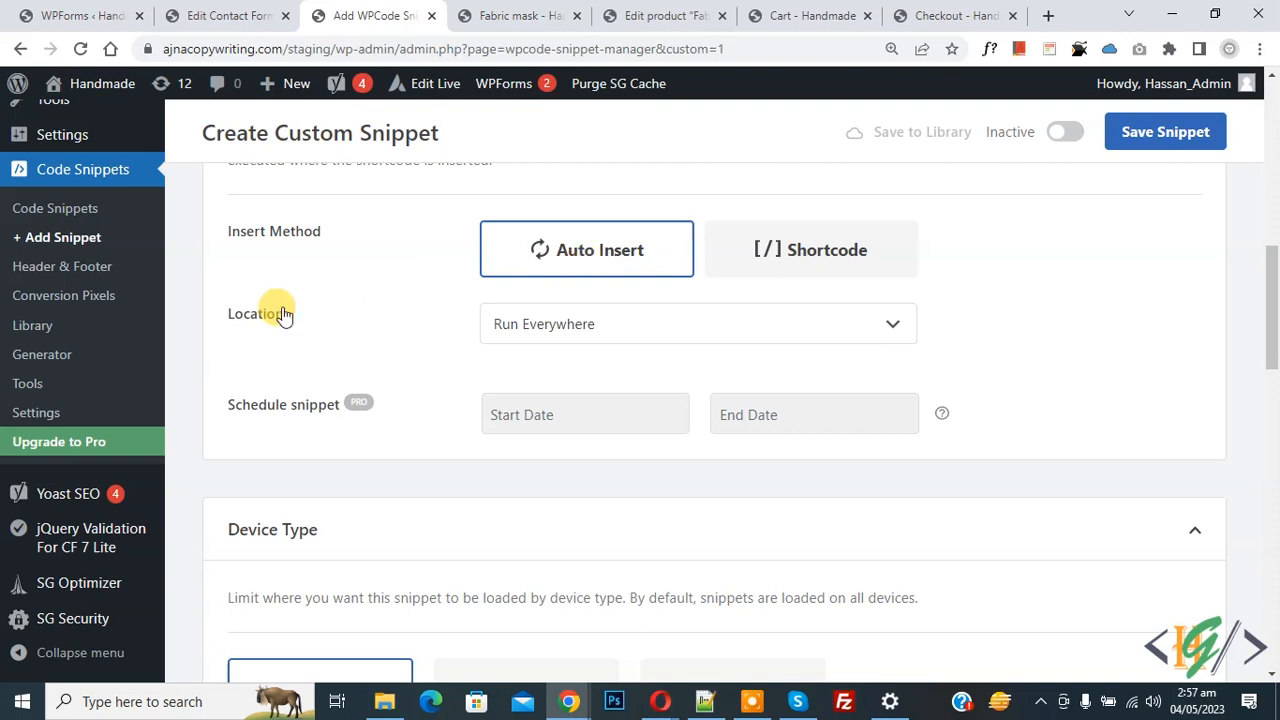
mouse_move(1047, 158)
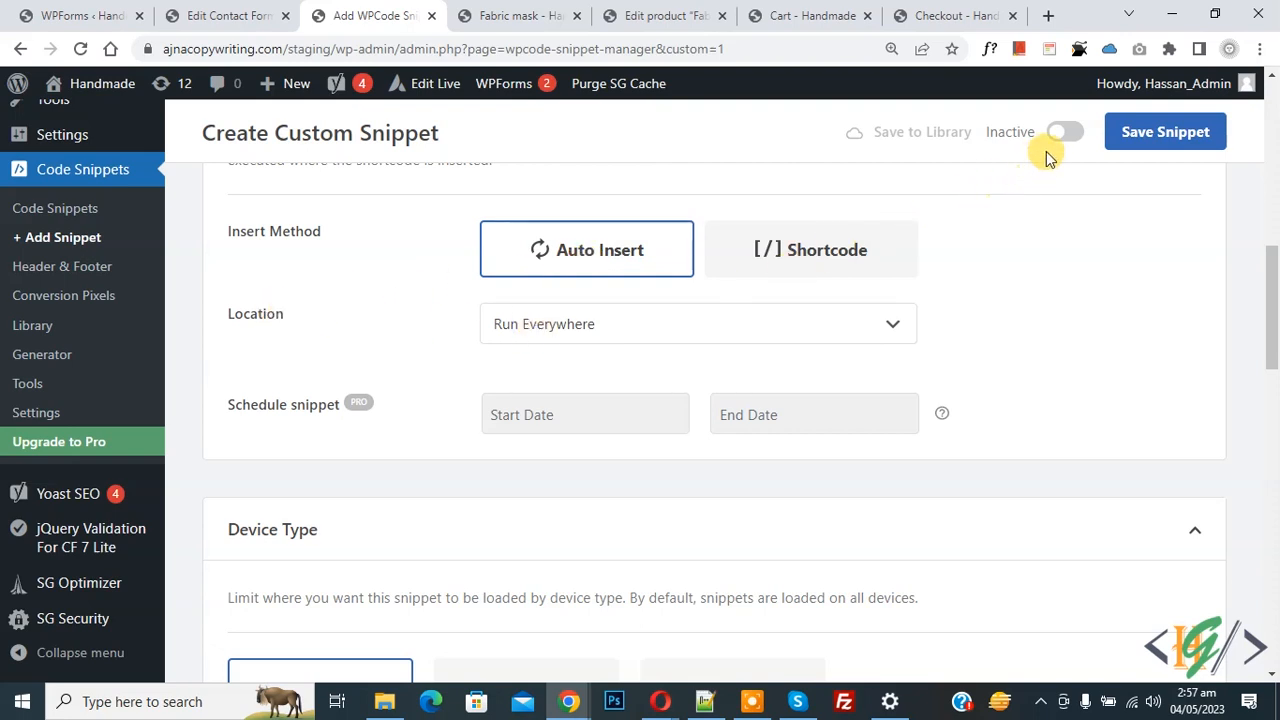
left_click(1065, 131)
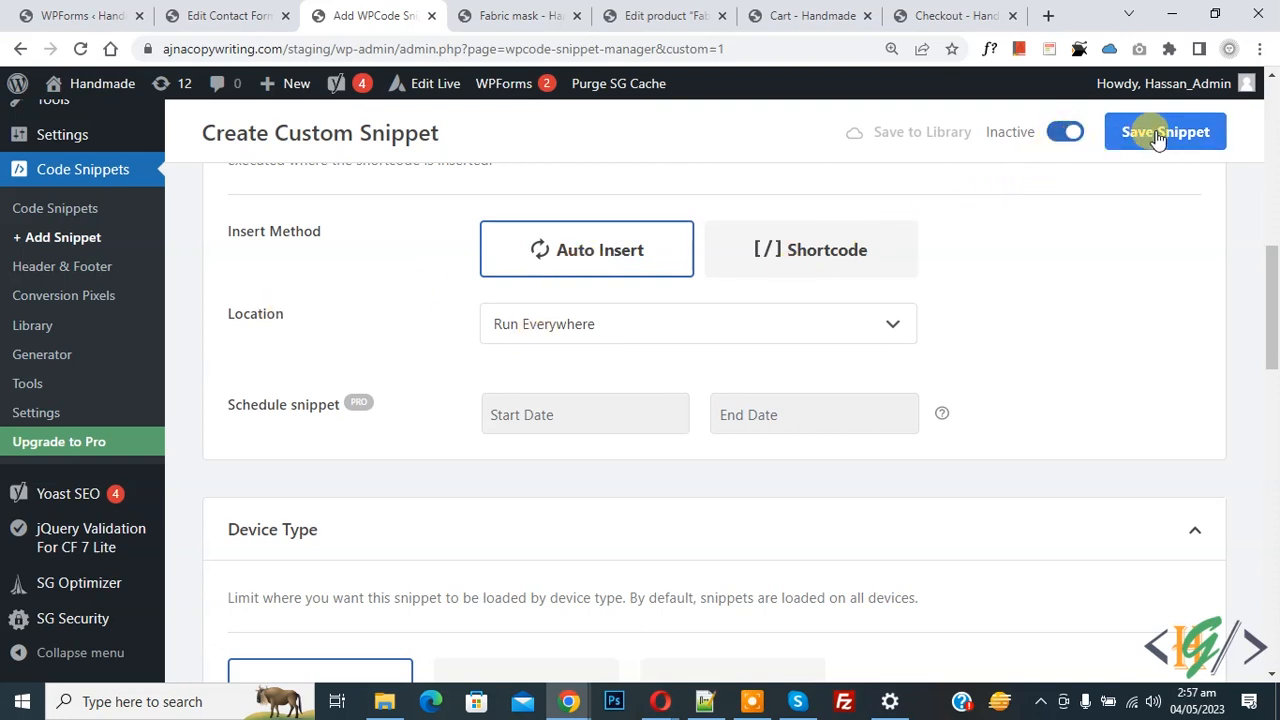
left_click(1164, 131)
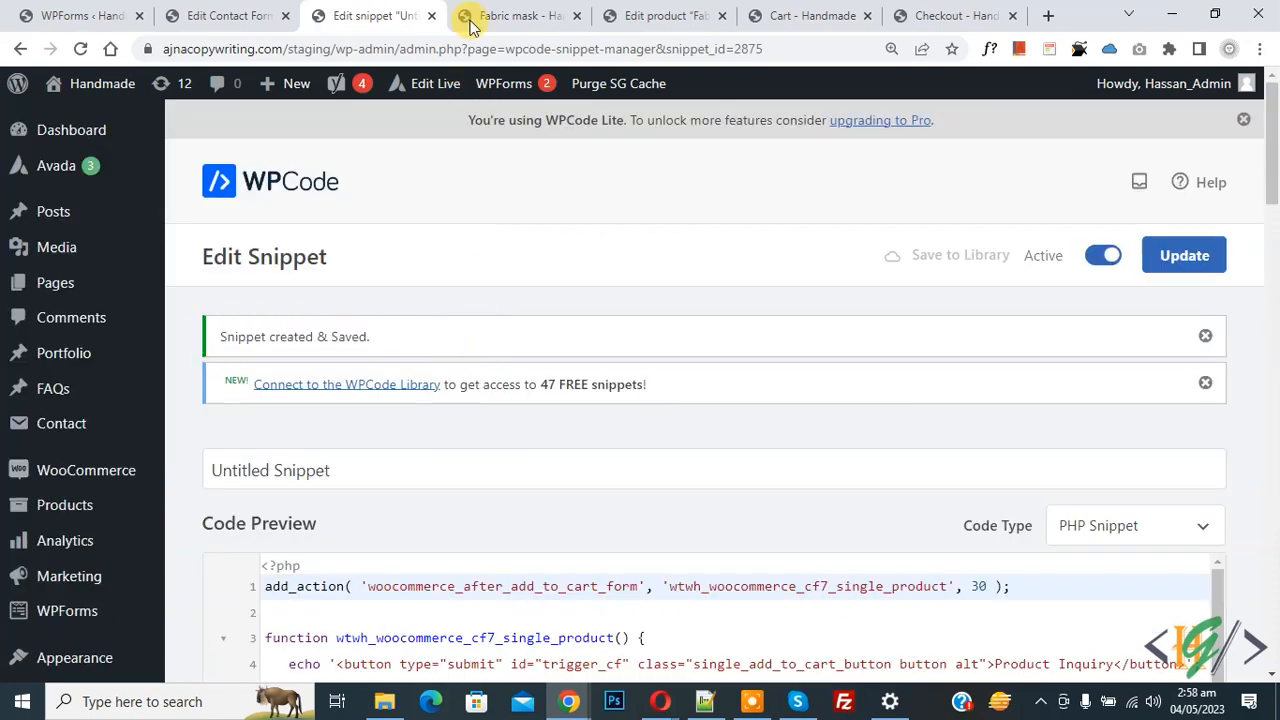
left_click(515, 15)
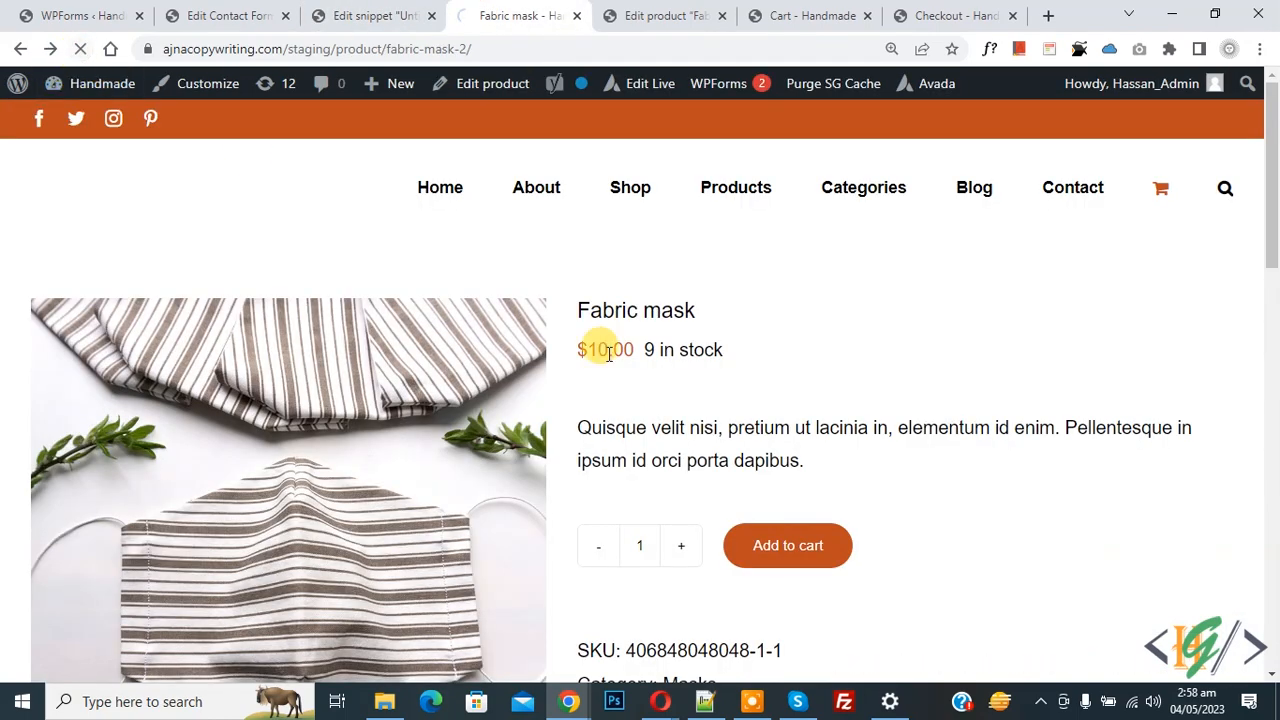
- Open the Product Inquiry form on Fabric mask and check the Subject reads 'Fabric mask'
scroll("down", 3)
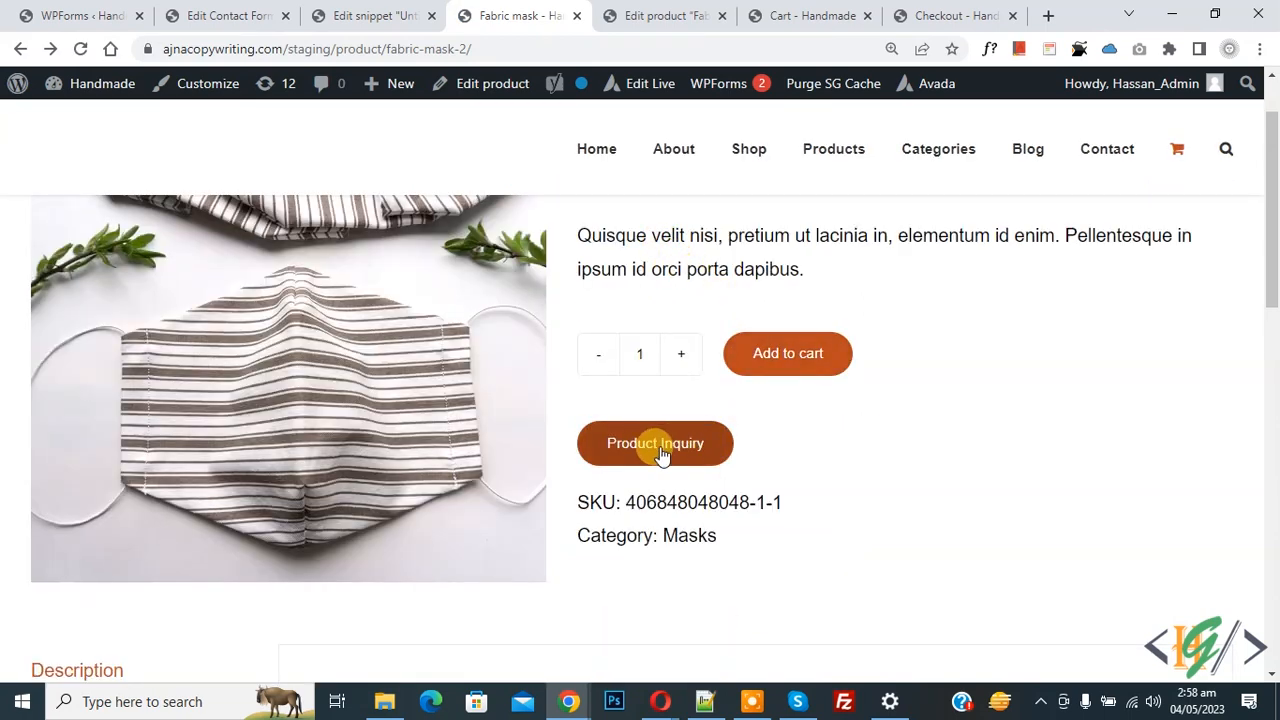
left_click(655, 443)
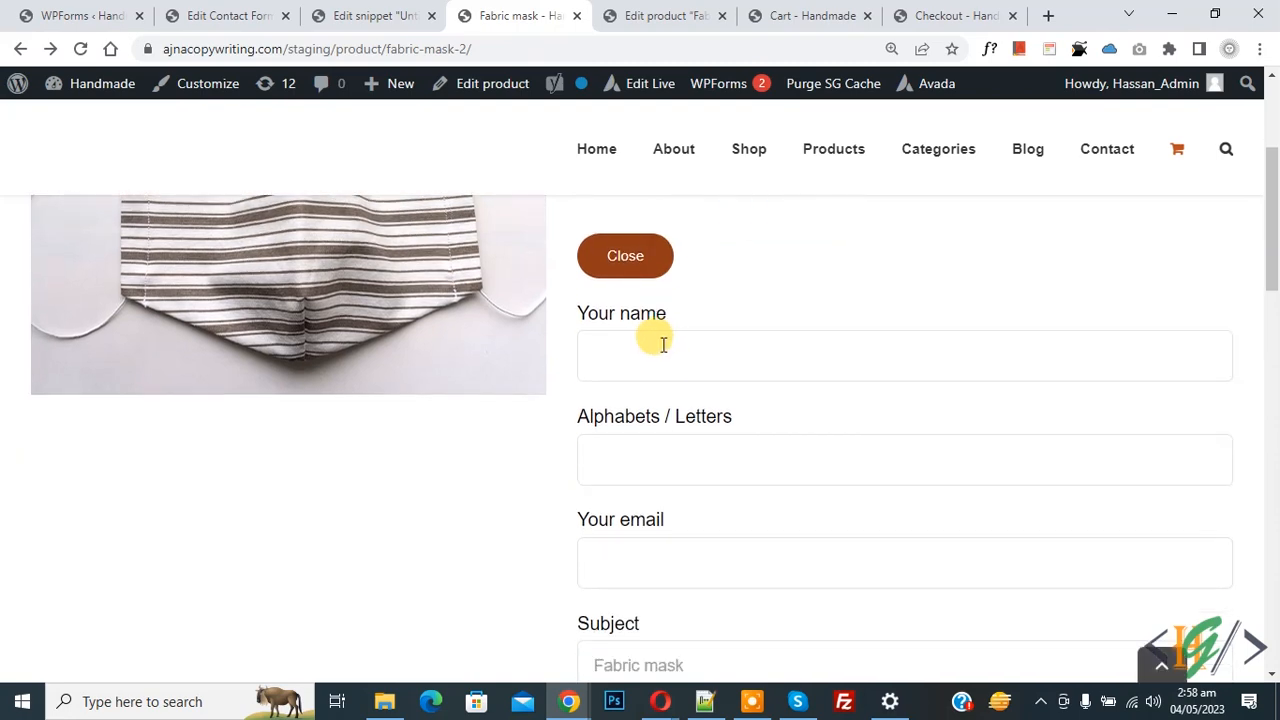
scroll("down", 3)
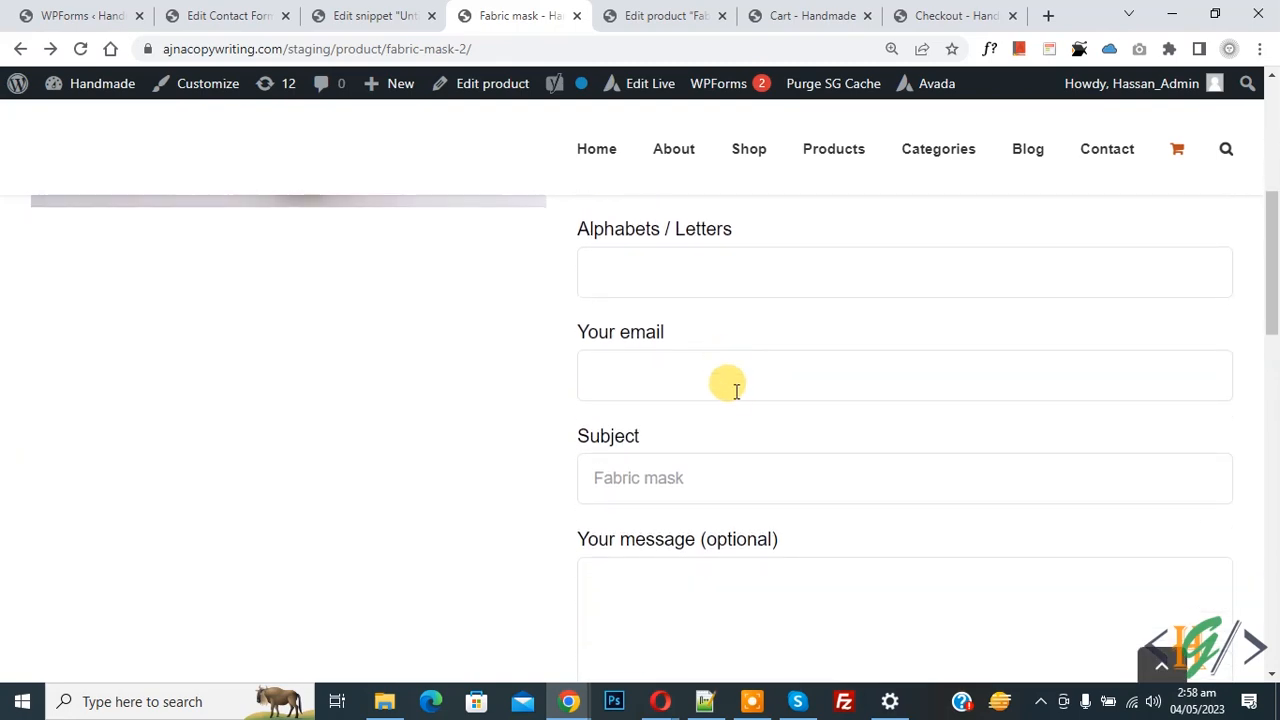
mouse_move(620, 478)
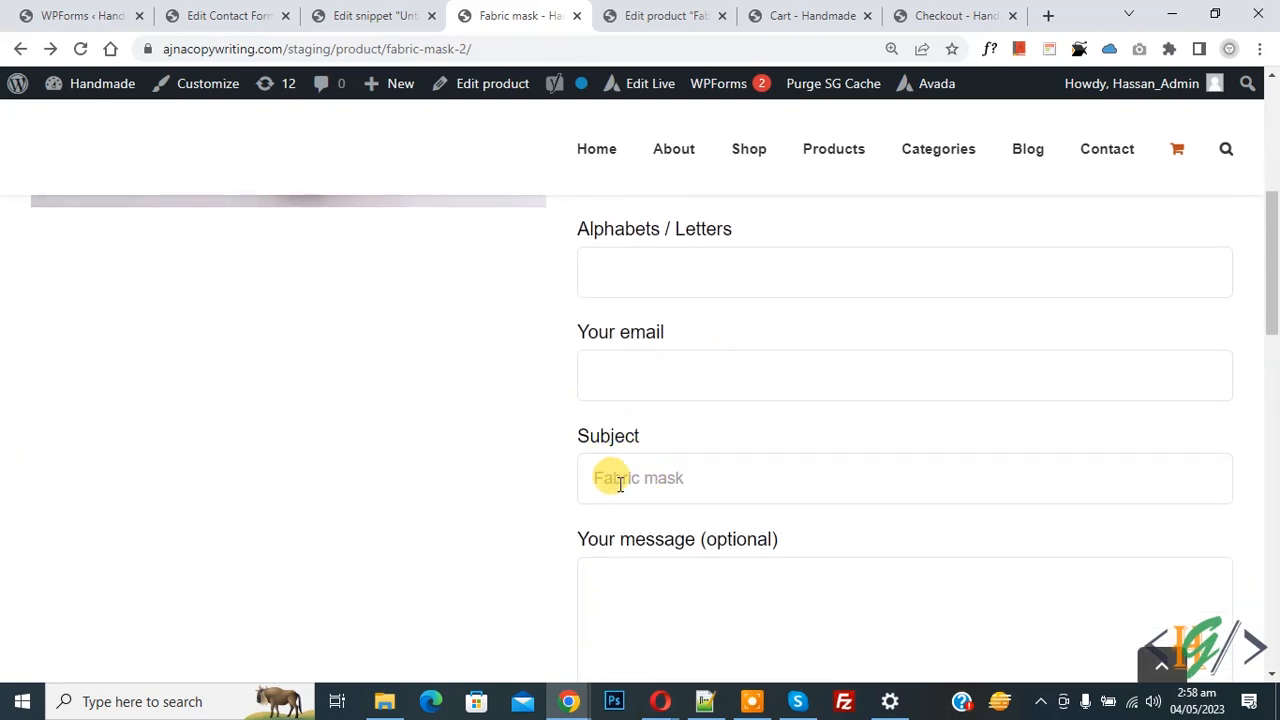
left_click(372, 15)
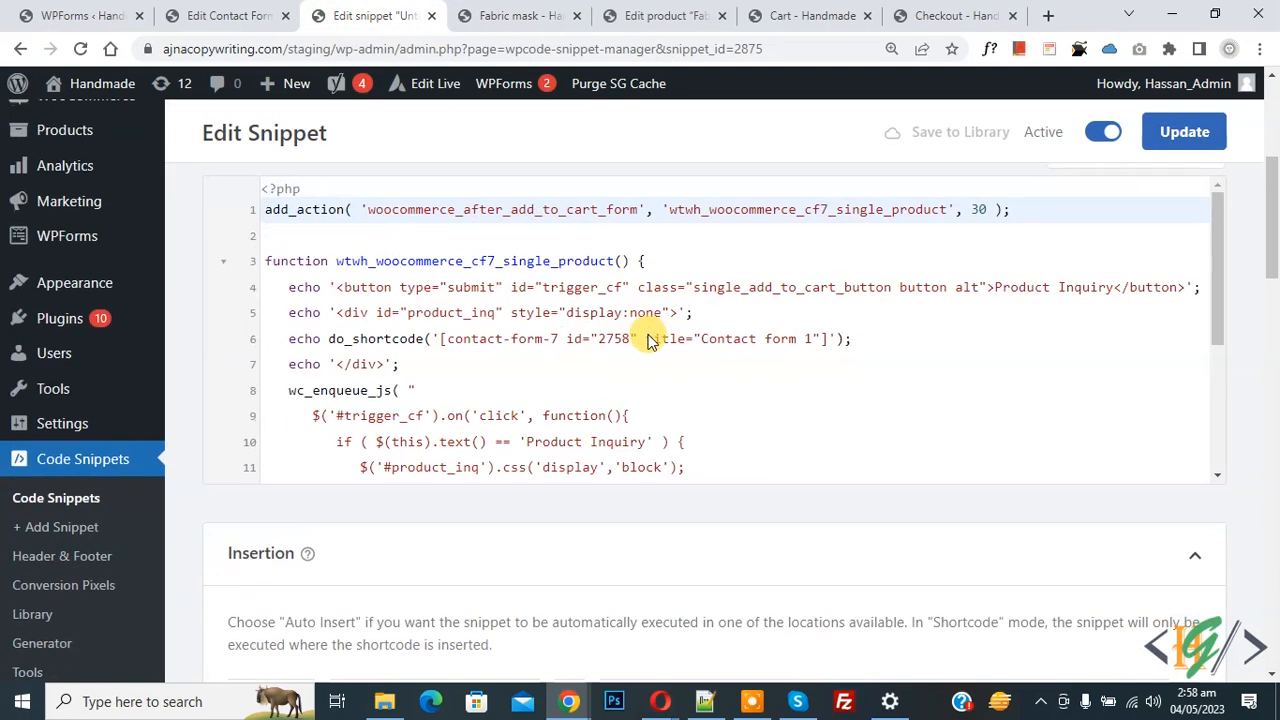
scroll("down", 3)
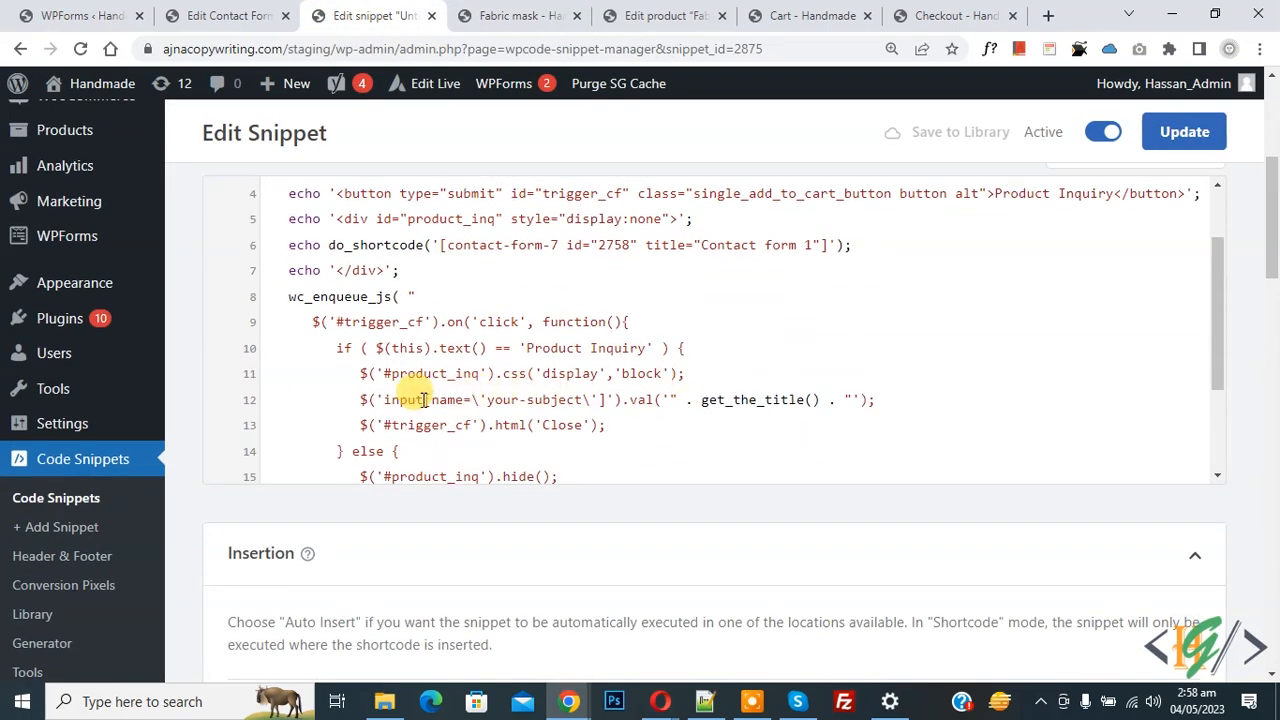
left_click(485, 399)
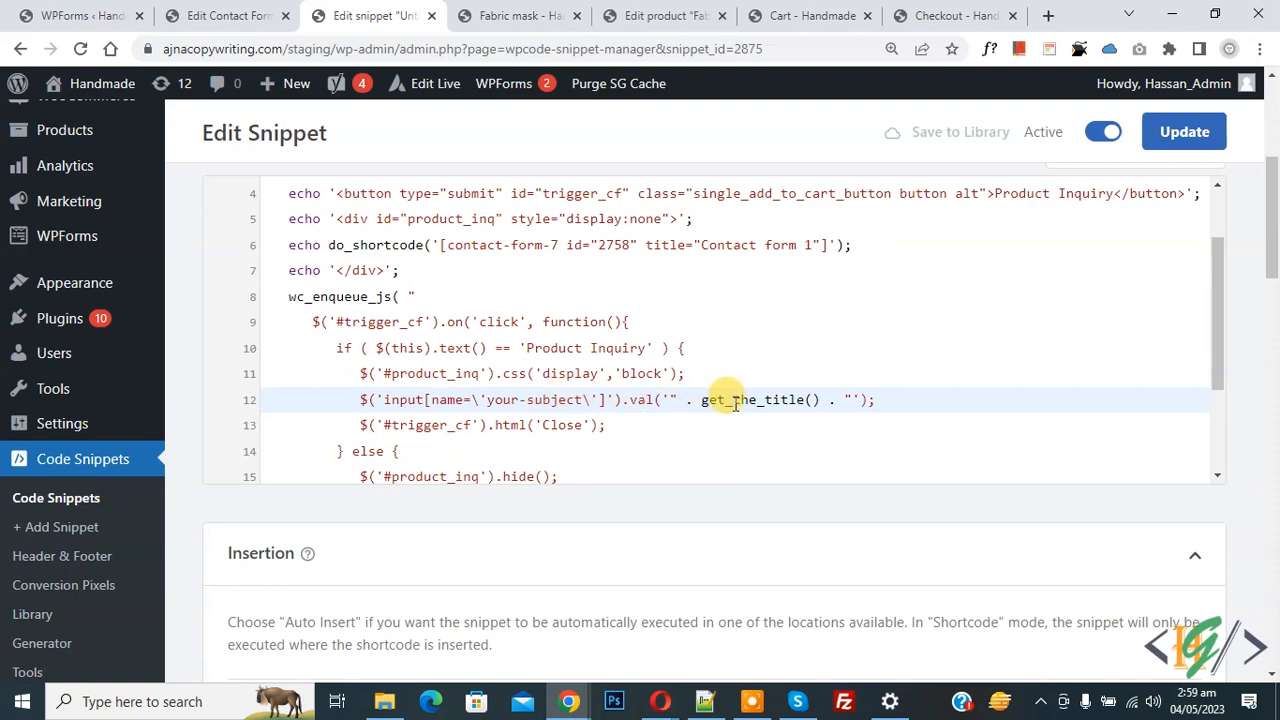
mouse_move(765, 411)
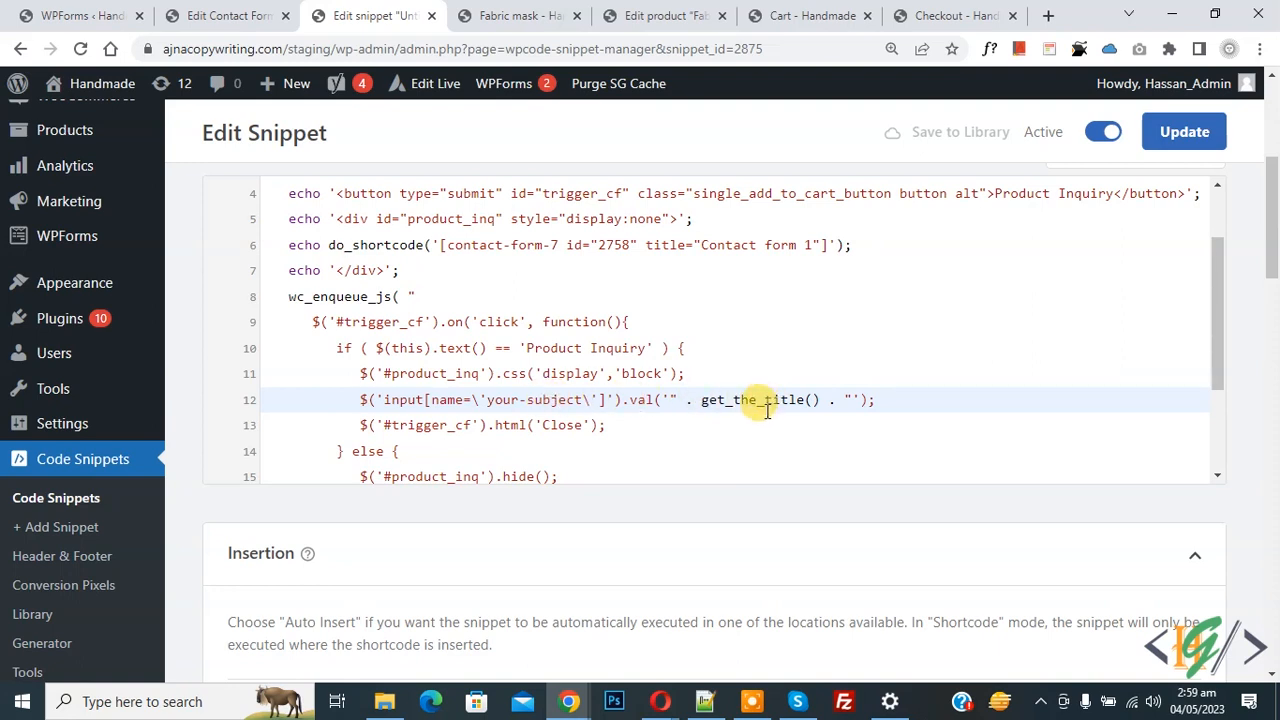
left_click(517, 16)
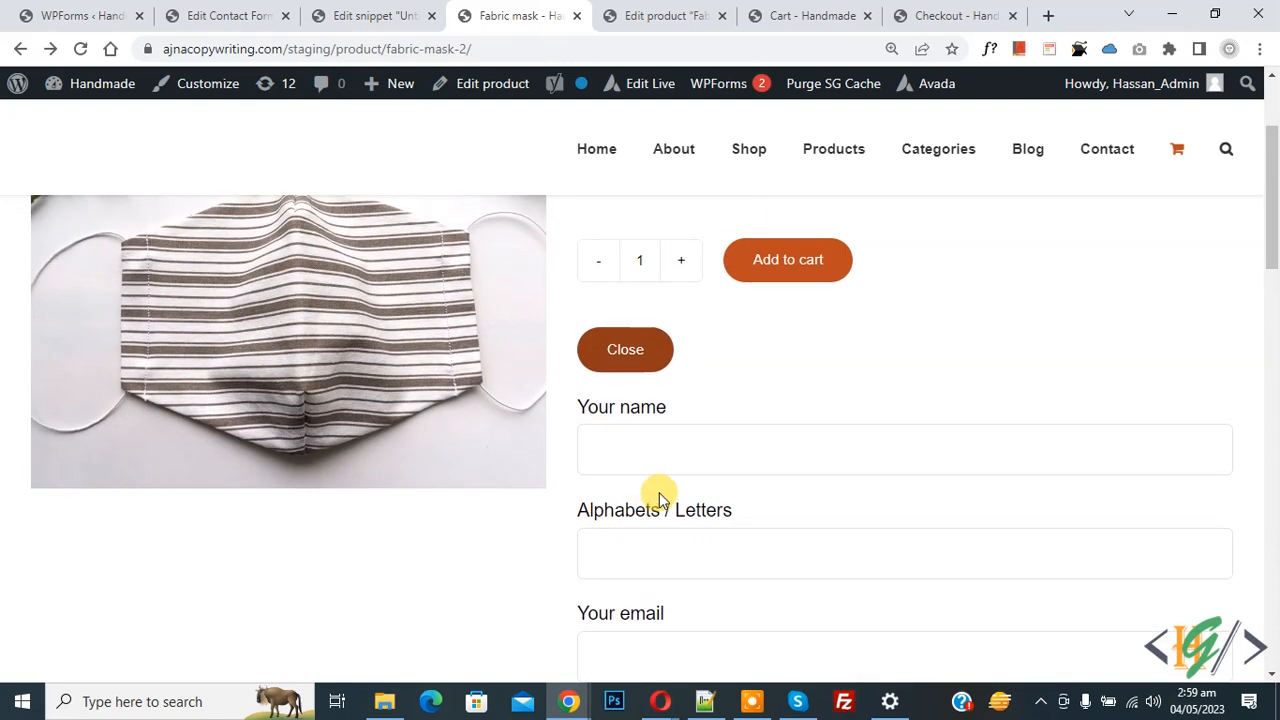
left_click(625, 349)
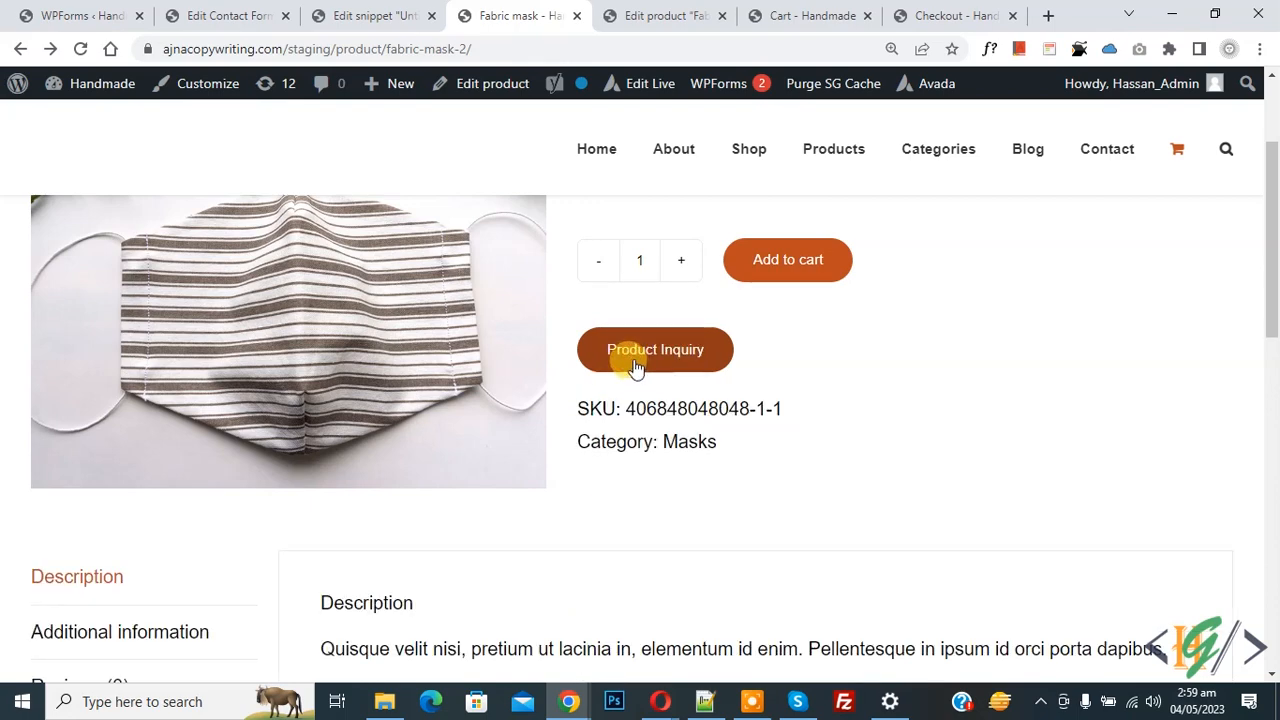
left_click(655, 349)
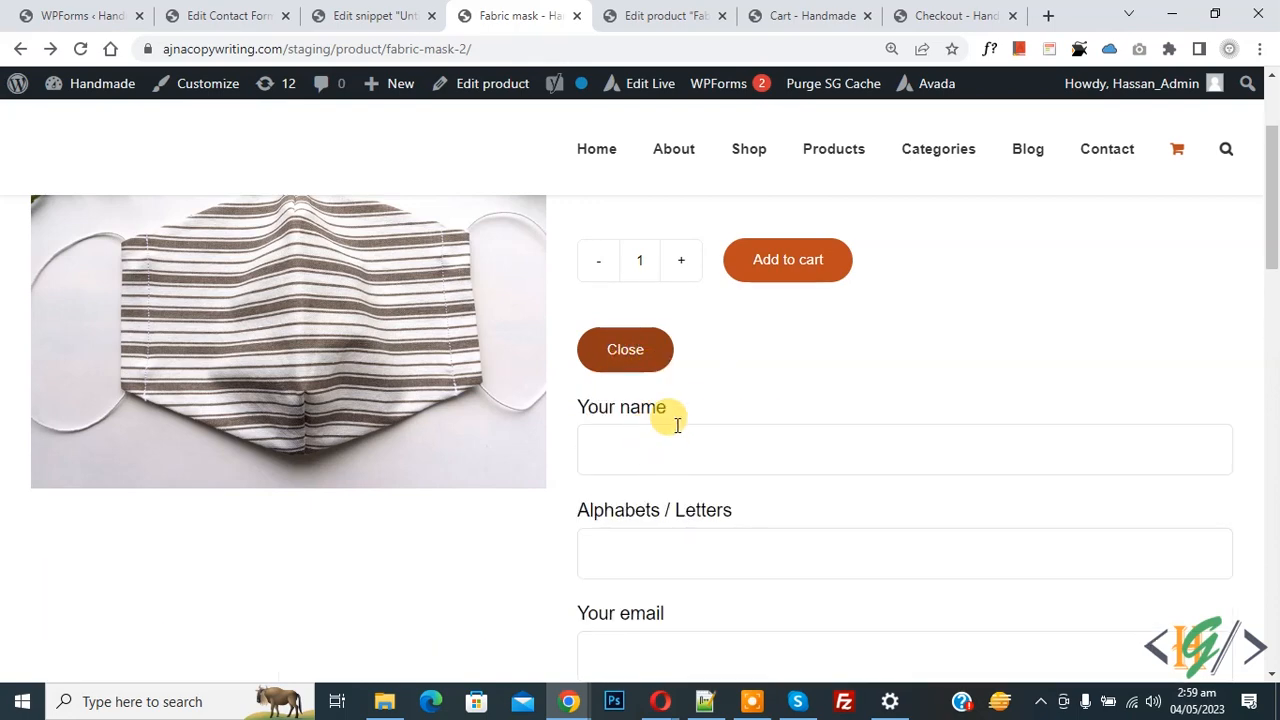
mouse_move(730, 378)
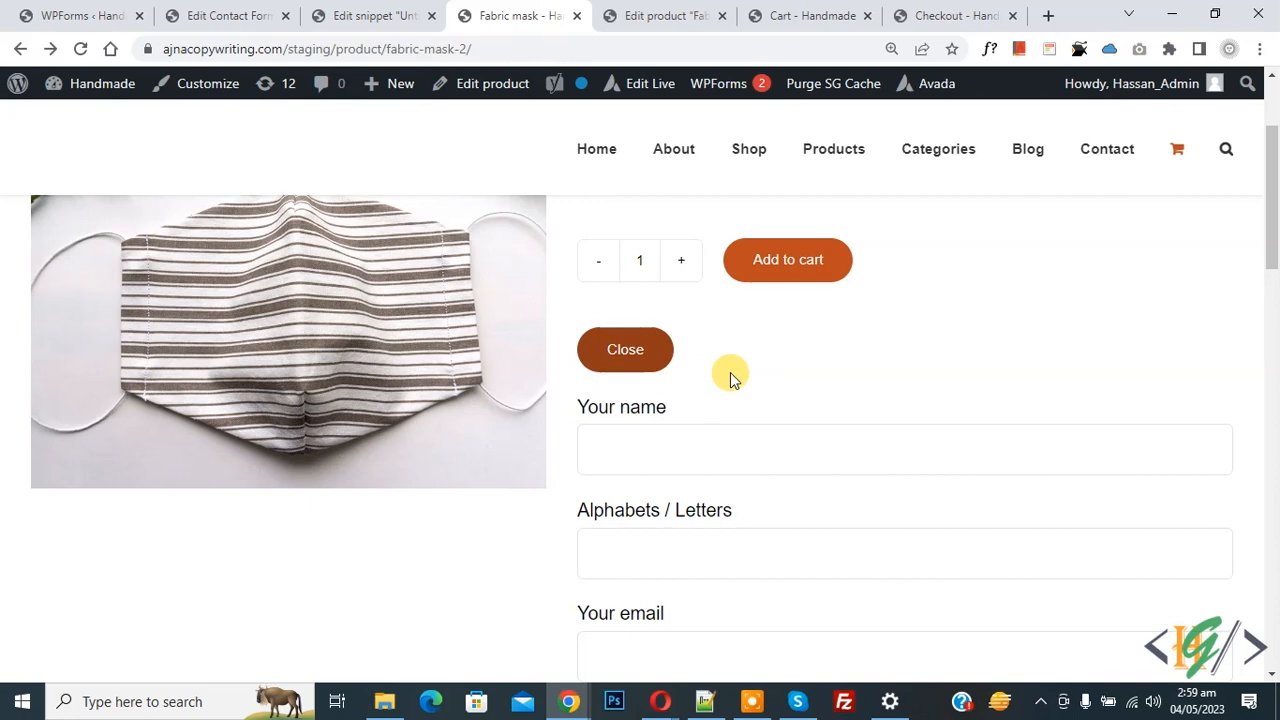
mouse_move(725, 374)
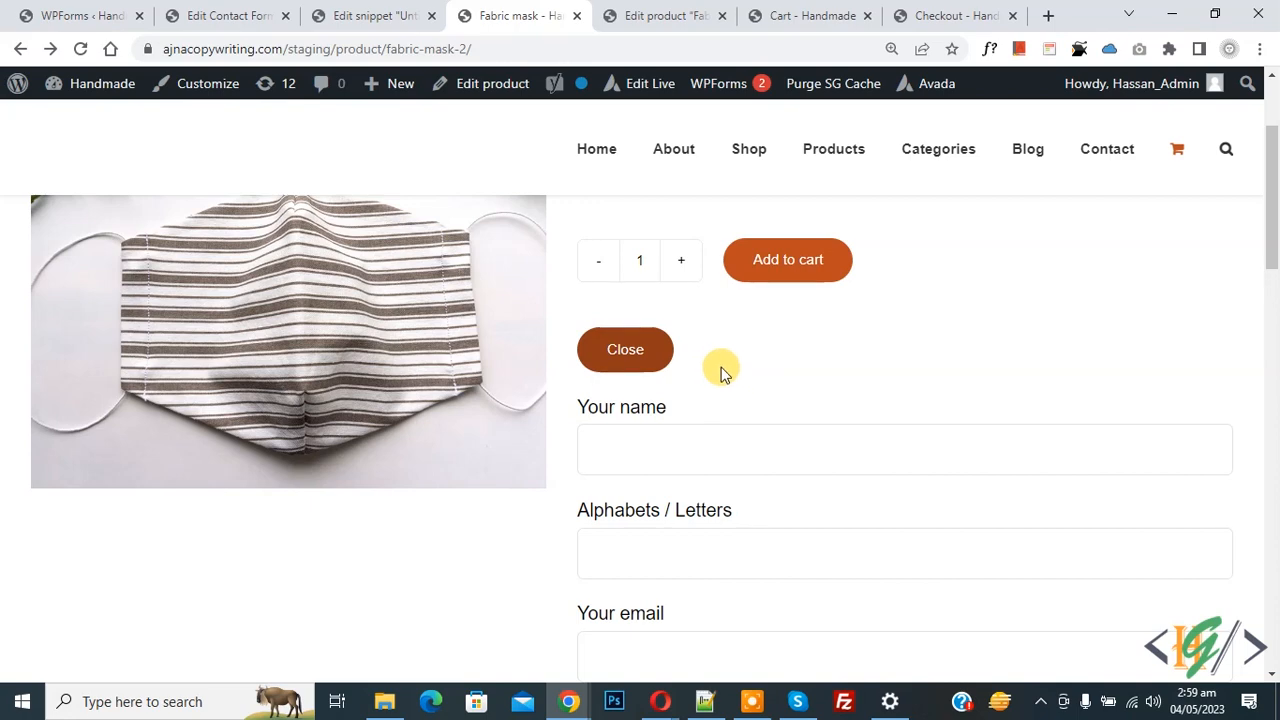